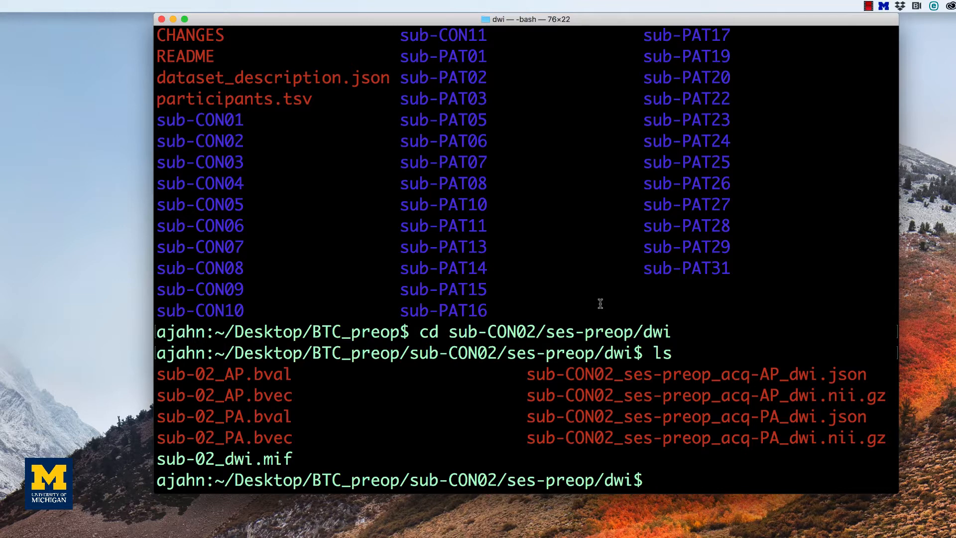
Step: Run dwidenoise on sub-02_dwi.mif, writing sub-02_den.mif and the noise map noise.mif
text(dwidenoise su)
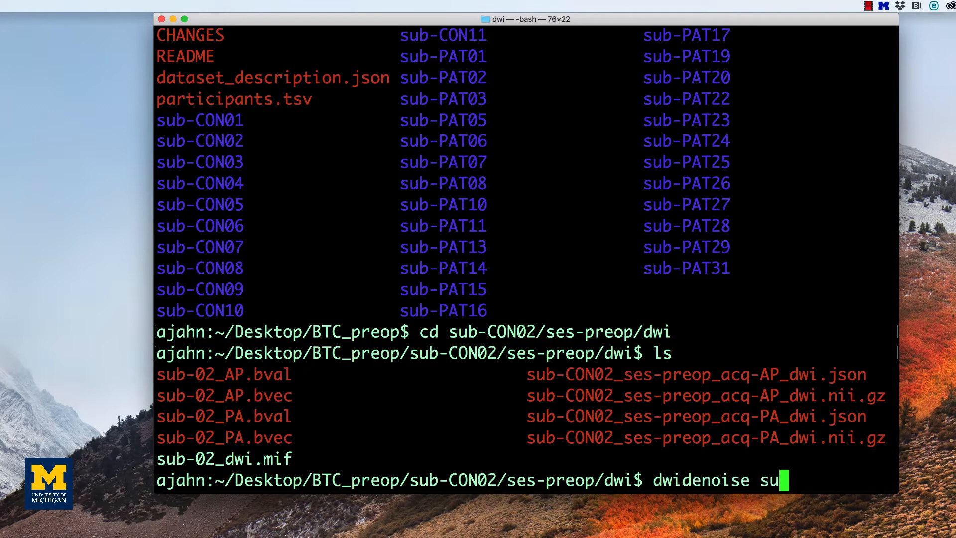
text(b-)
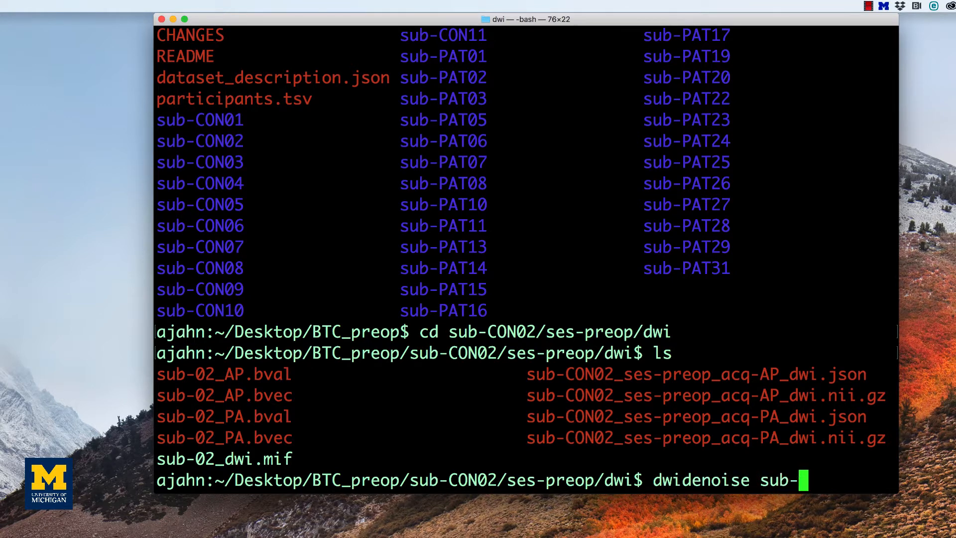
text(02_dwi.mif sub-02_den.mif -)
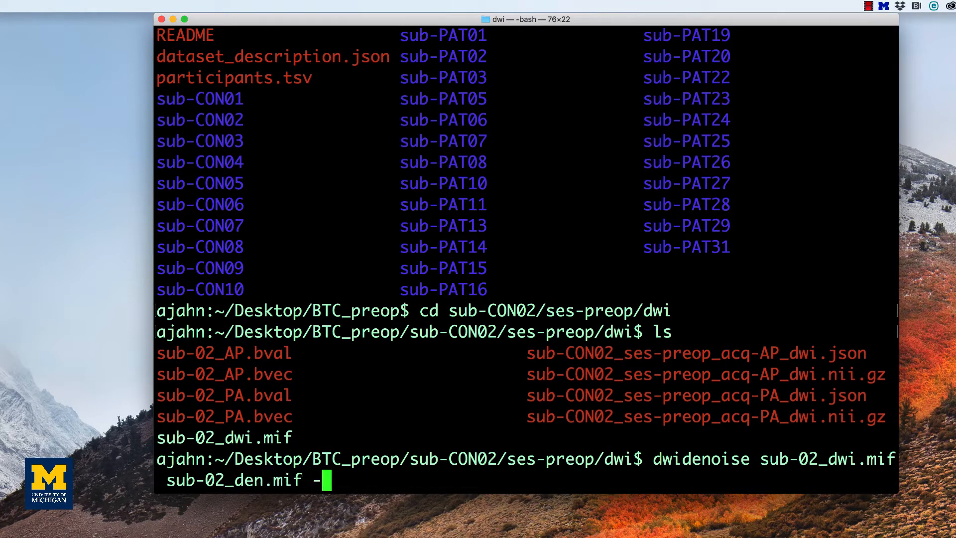
text(noise noise.mif)
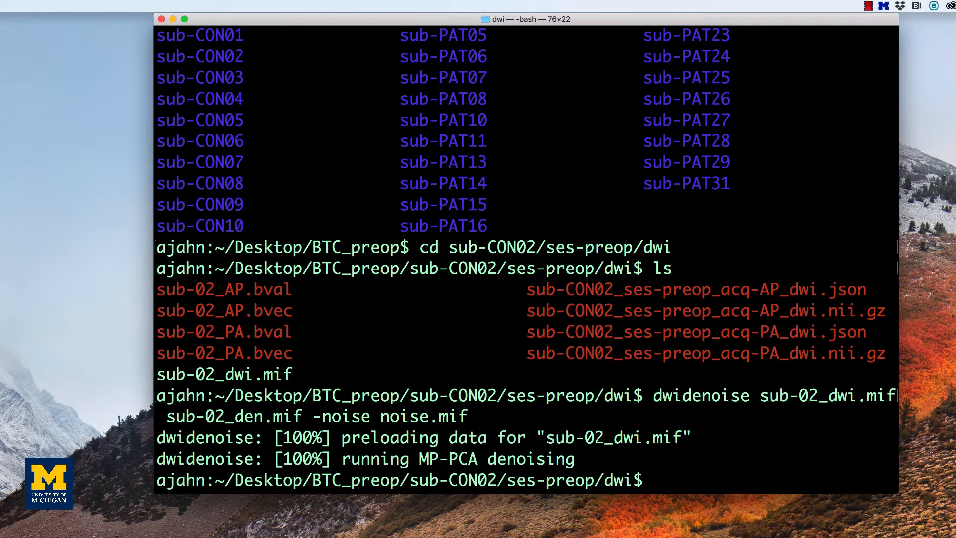
Step: Subtract sub-02_den.mif from sub-02_dwi.mif into residual.mif with mrcalc, then view it in mrview
text(mrcalc sub)
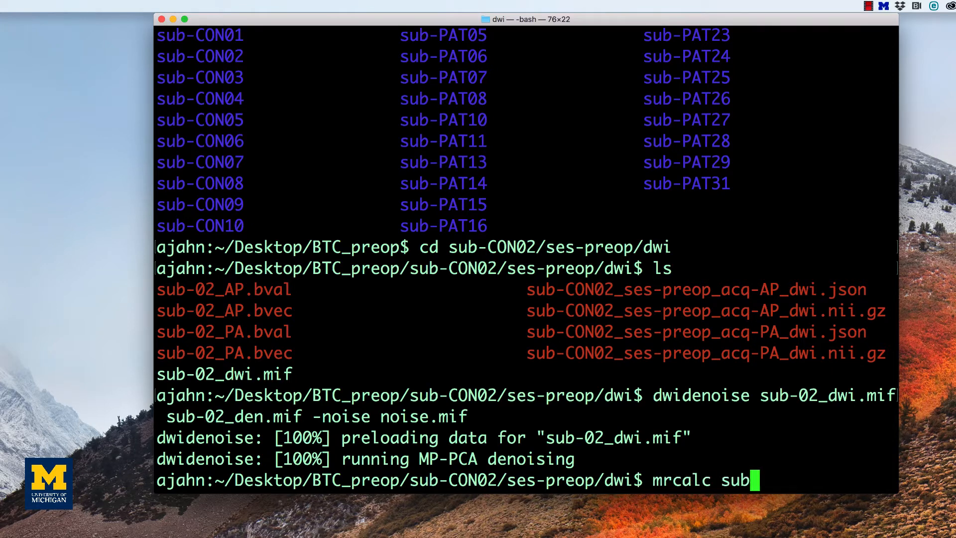
text(-02_dwi.mif sub-02_)
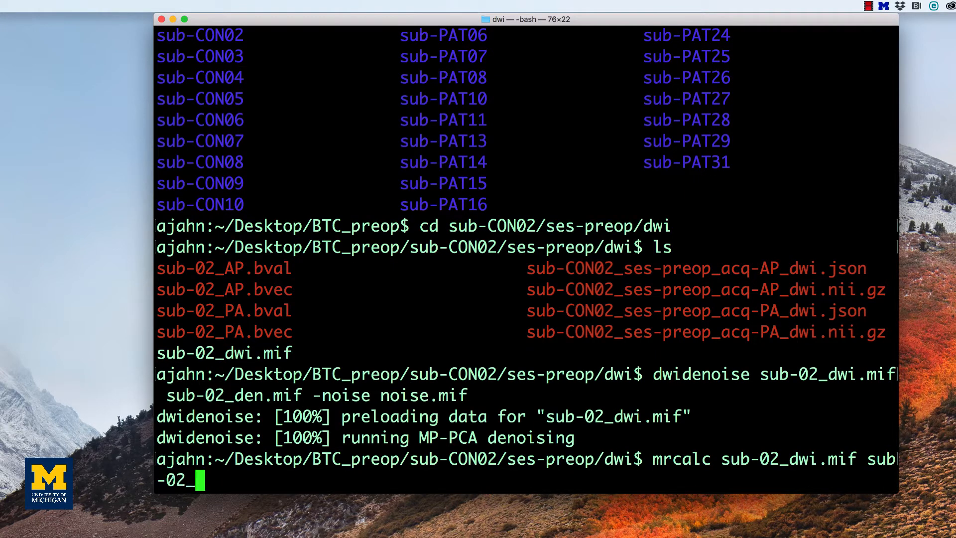
text(den.mif -)
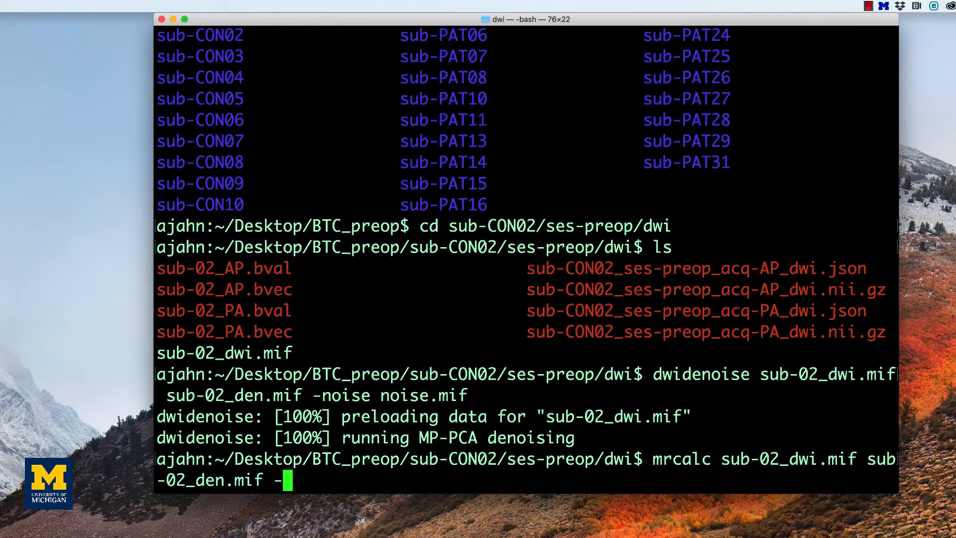
text(subtract resi)
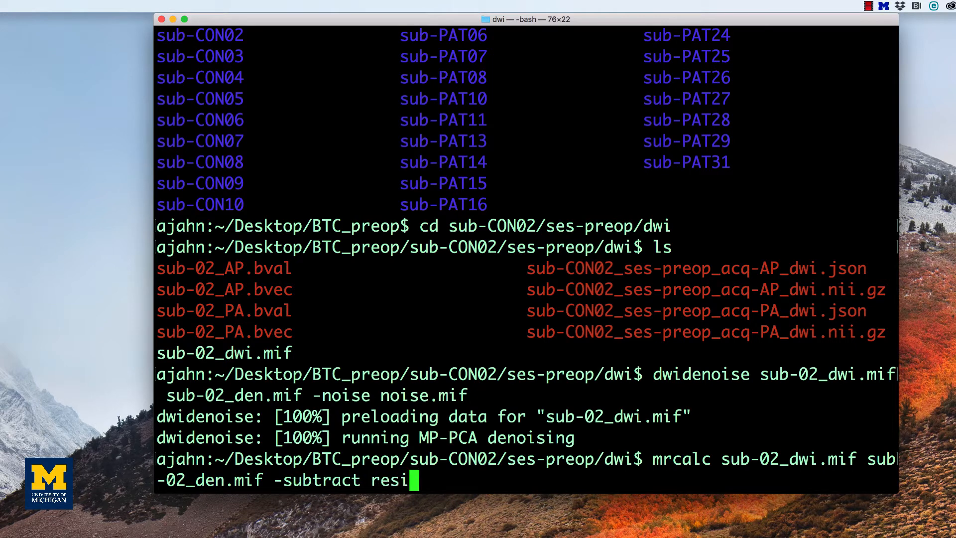
text(dual.mif)
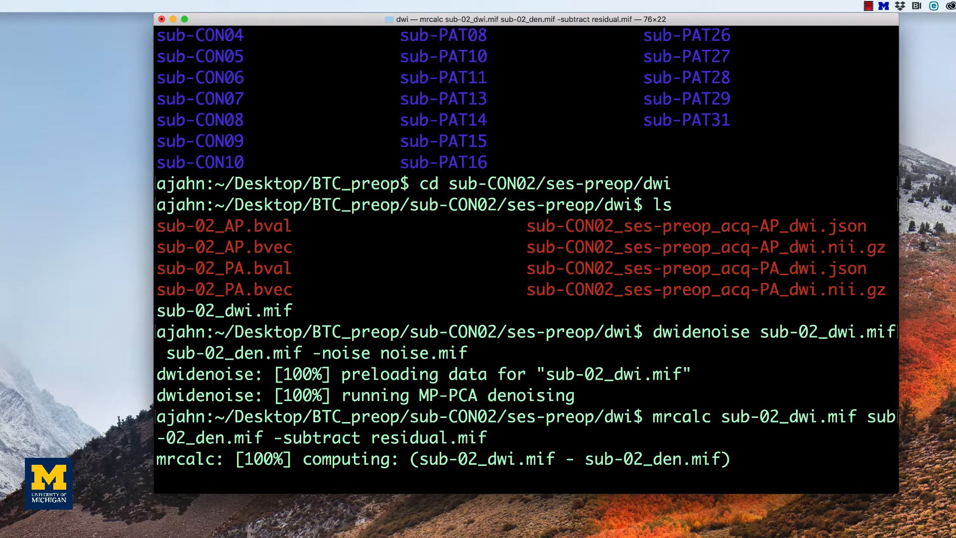
text(mrview)
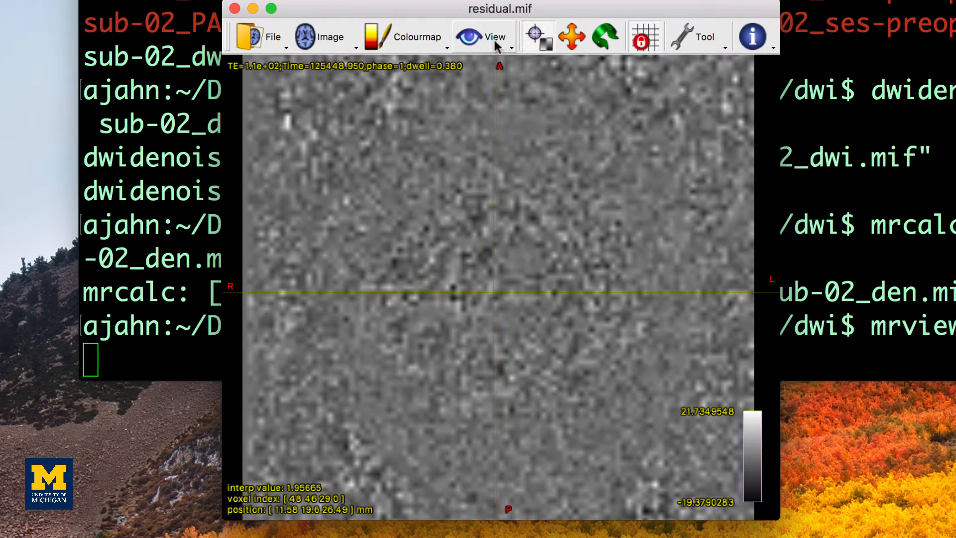
Step: Show residual.mif in Ortho view and check several slice locations for anatomical structure
click(495, 37)
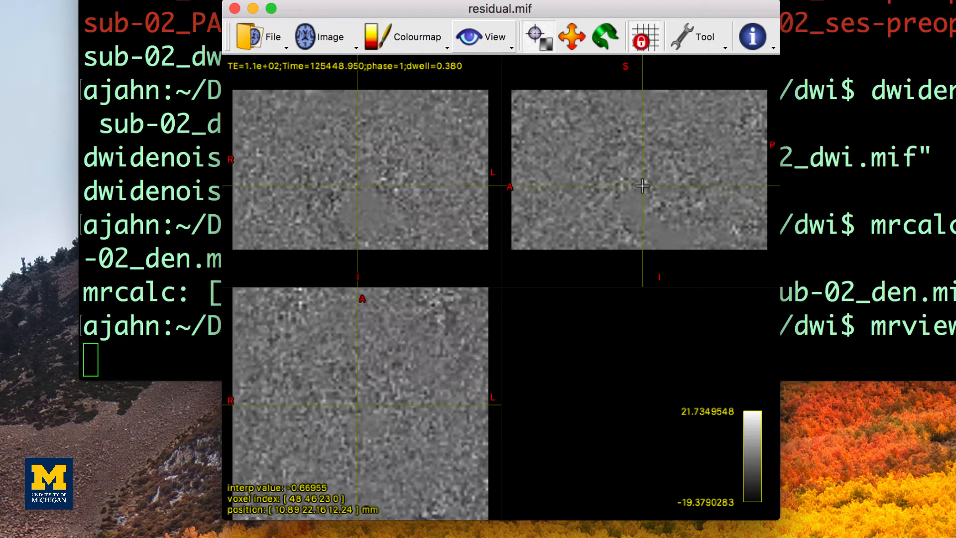
click(633, 113)
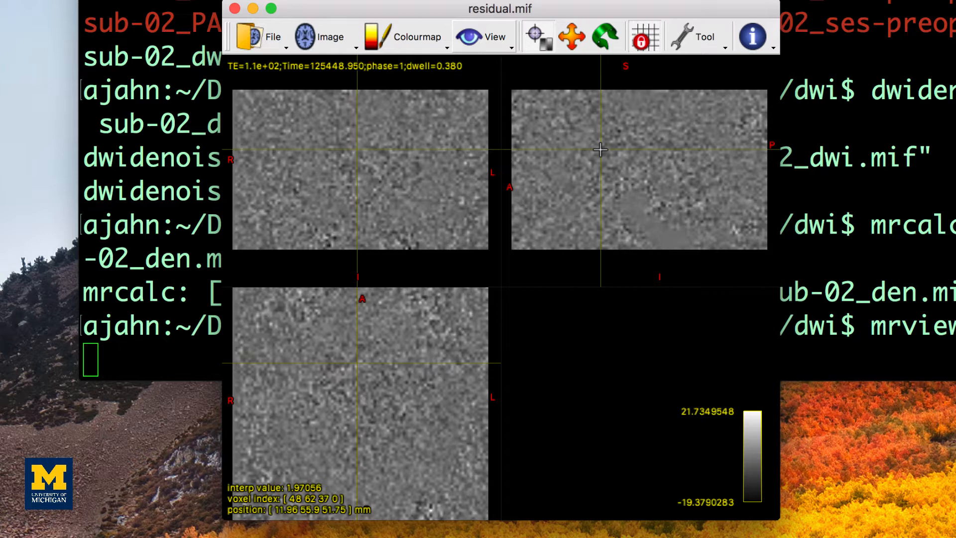
click(592, 153)
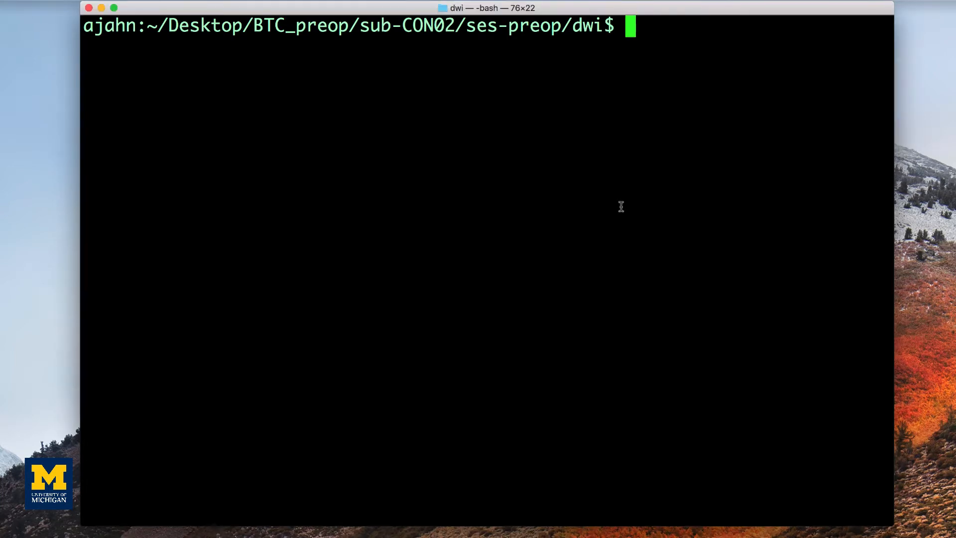
Step: Convert the PA NIfTI to PA.mif and average its b0 volumes into mean_b0_PA.mif
text(mrconvert sub-CON02_ses-preop_acq-PA_dwi.nii.gz PA.mif)
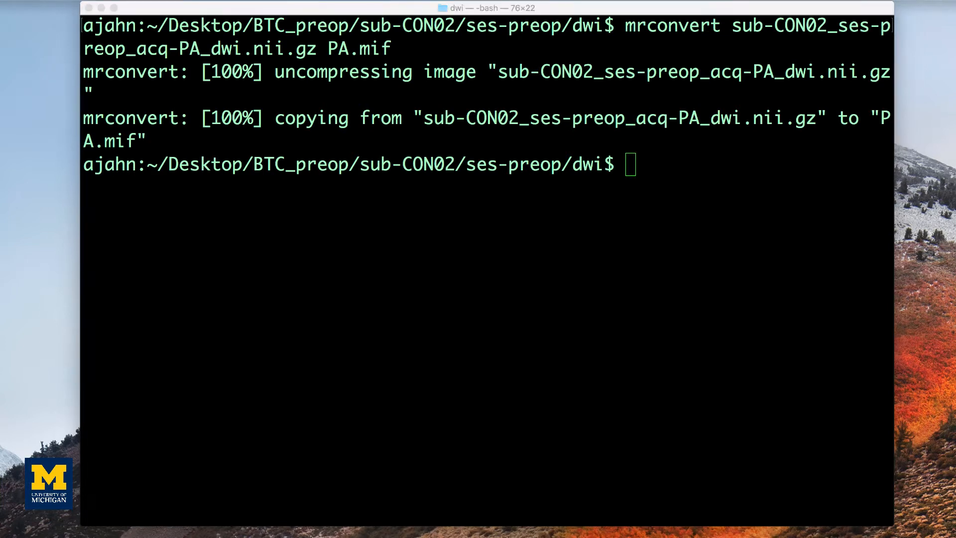
text(mrconvert PA.mif -fslgrad sub-02_PA.bvec sub-02_PA.bval - | mrmath - mean mean_b0_PA.mif -axis 3)
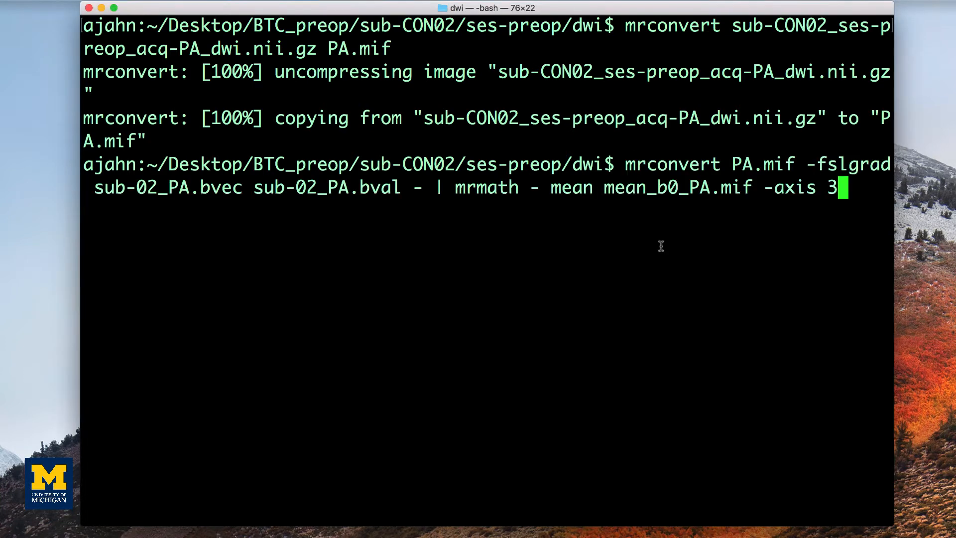
mouse_move(658, 246)
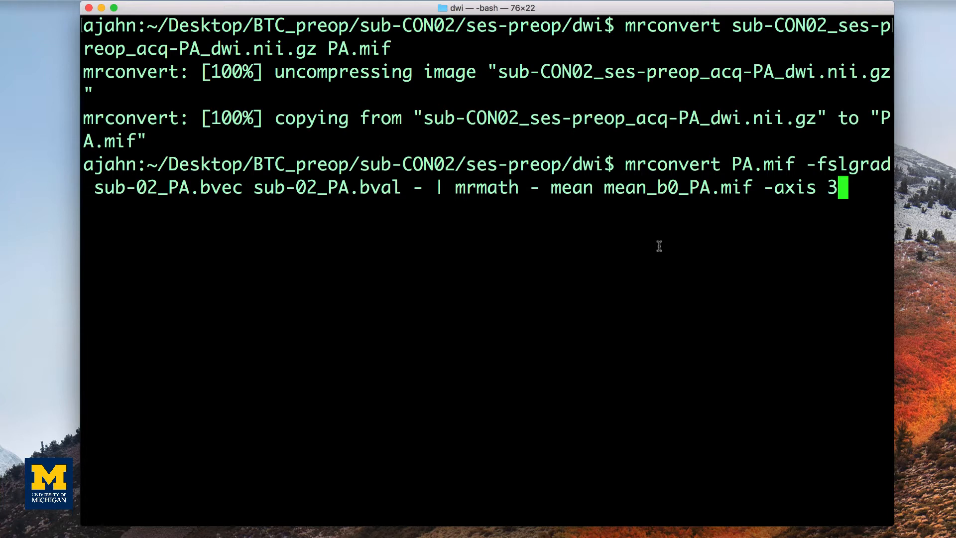
mouse_move(730, 201)
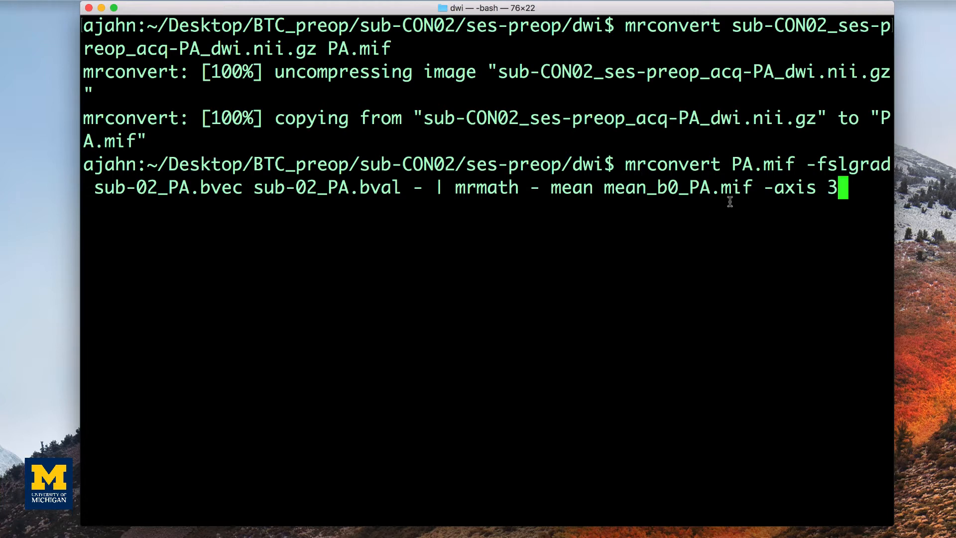
double_click(677, 187)
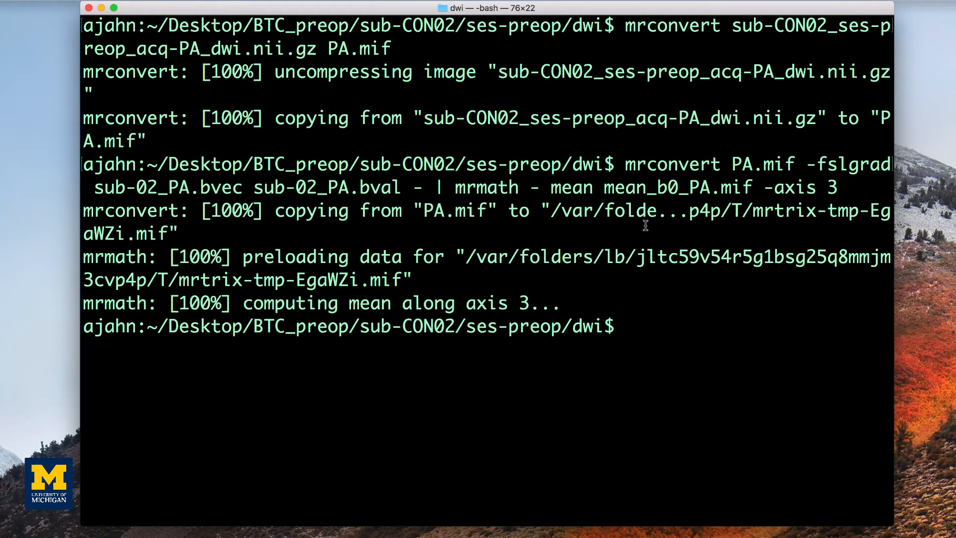
mouse_move(700, 268)
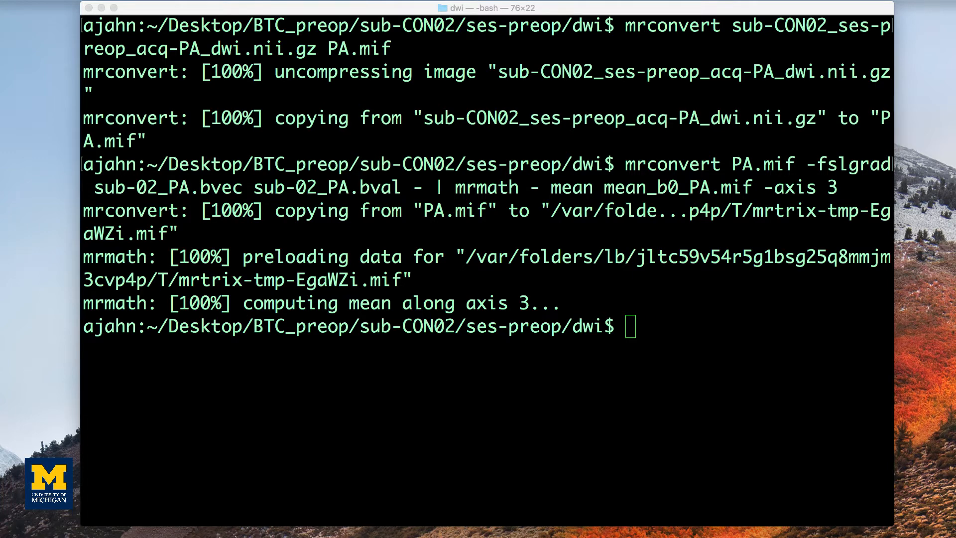
Step: Extract b0 volumes from sub-02_den.mif and average them into mean_b0_AP.mif
text(dwiextract sub-02_den.mif - -bzero | mrmath - mean mean_b0_AP.mif -axis 3)
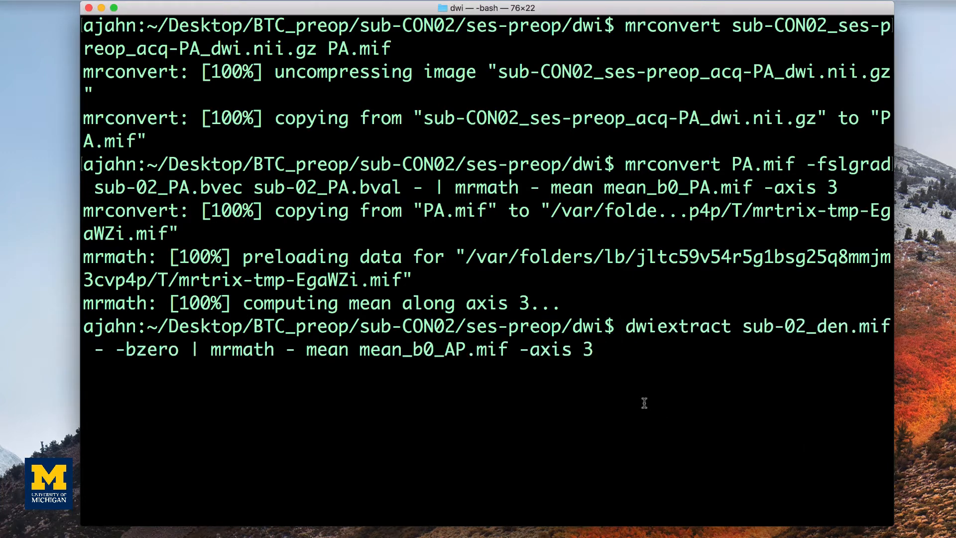
double_click(155, 350)
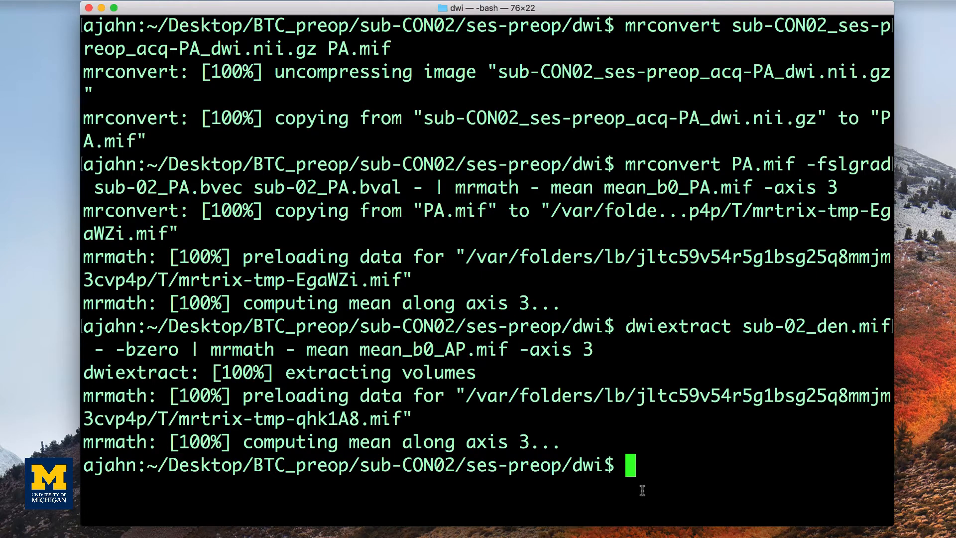
Step: Concatenate mean_b0_AP.mif and mean_b0_PA.mif along axis 3 into b0_pair.mif
text(mrcat mean_b0_AP.mif mean_b0_PA.mif -axis 3 b0_pair.mif)
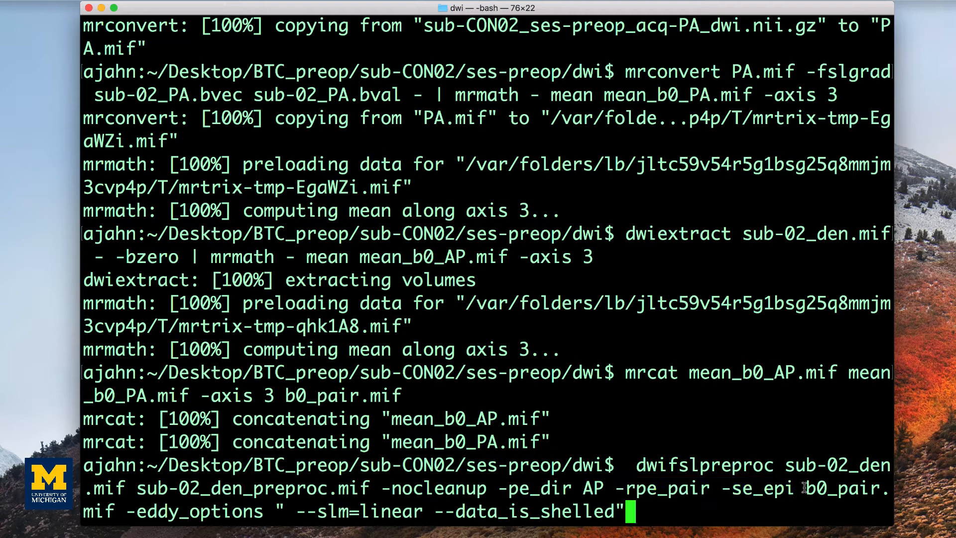
Step: Run dwifslpreproc on sub-02_den.mif with -pe_dir AP, -rpe_pair, -se_epi b0_pair.mif and eddy options
double_click(848, 488)
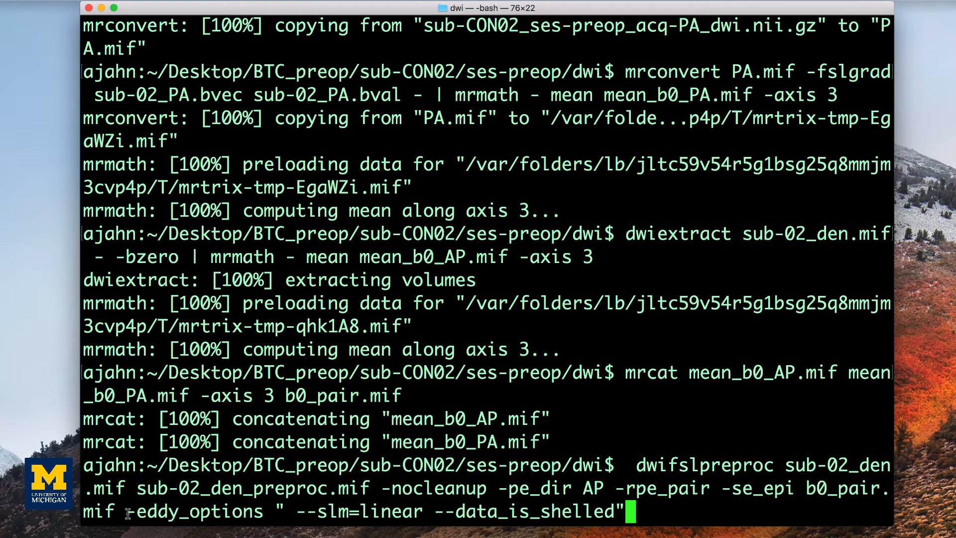
double_click(156, 510)
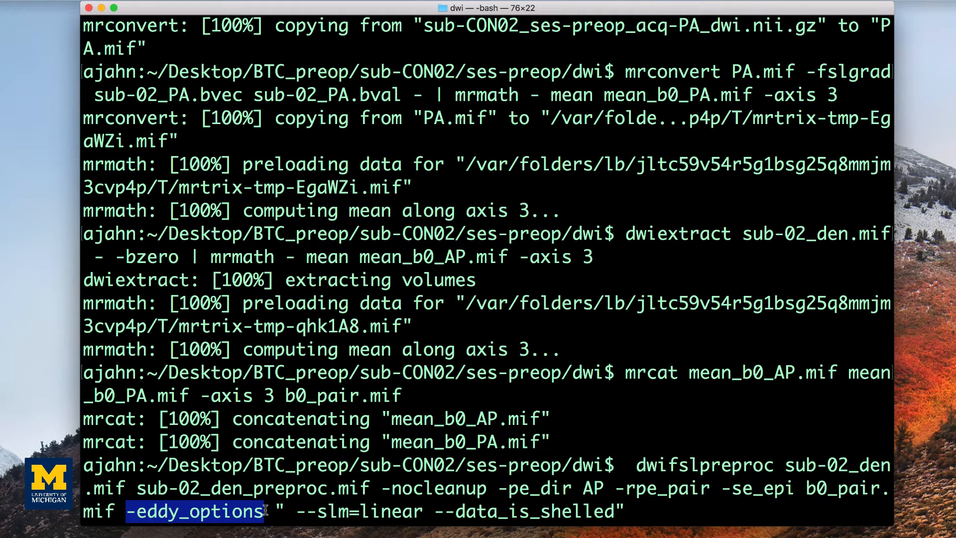
click(194, 512)
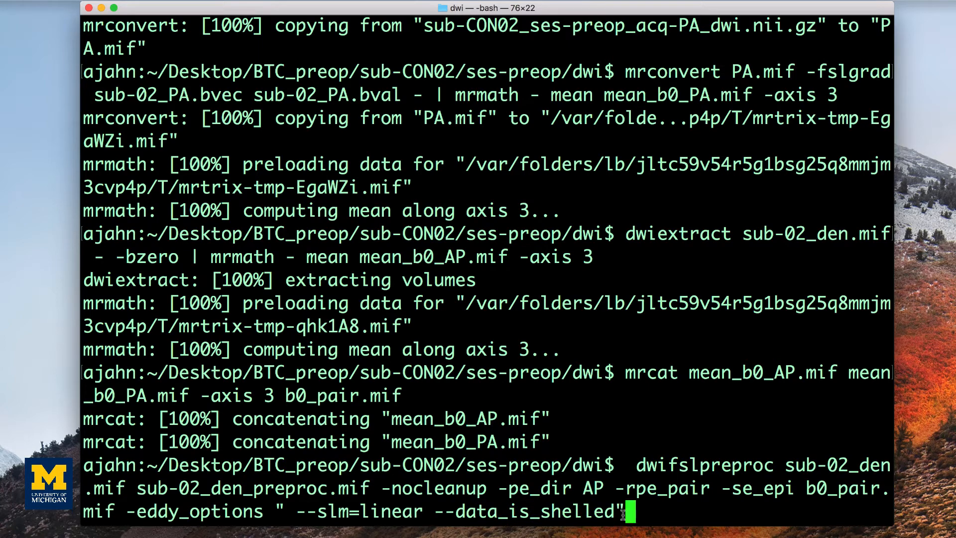
key(enter)
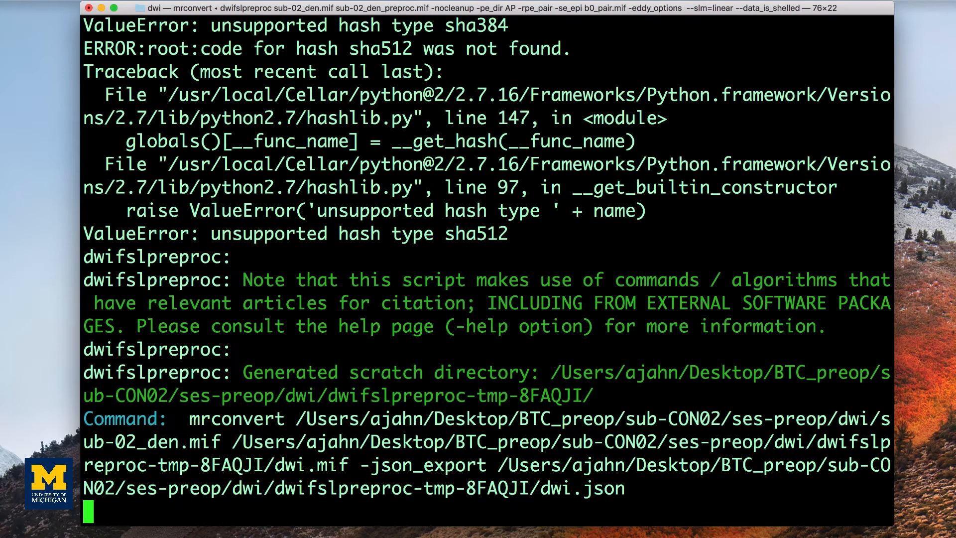
Step: After dwifslpreproc writes sub-02_den_preproc.mif, list the dwi folder contents
scroll(down, 3)
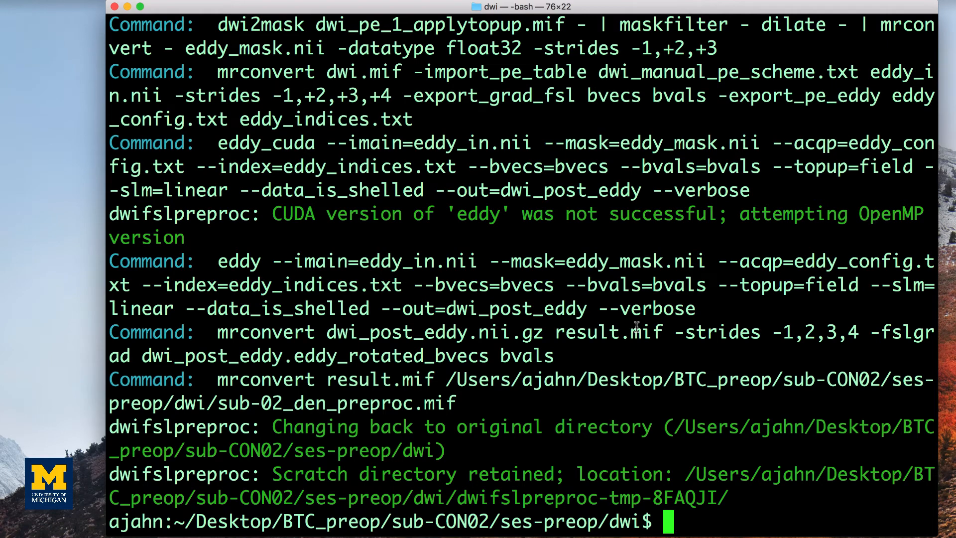
text(ls)
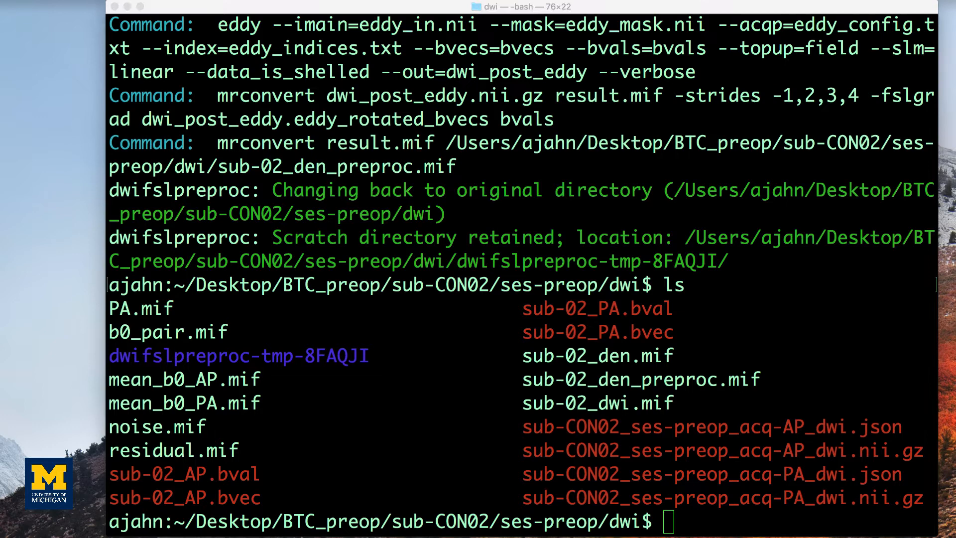
mouse_move(485, 390)
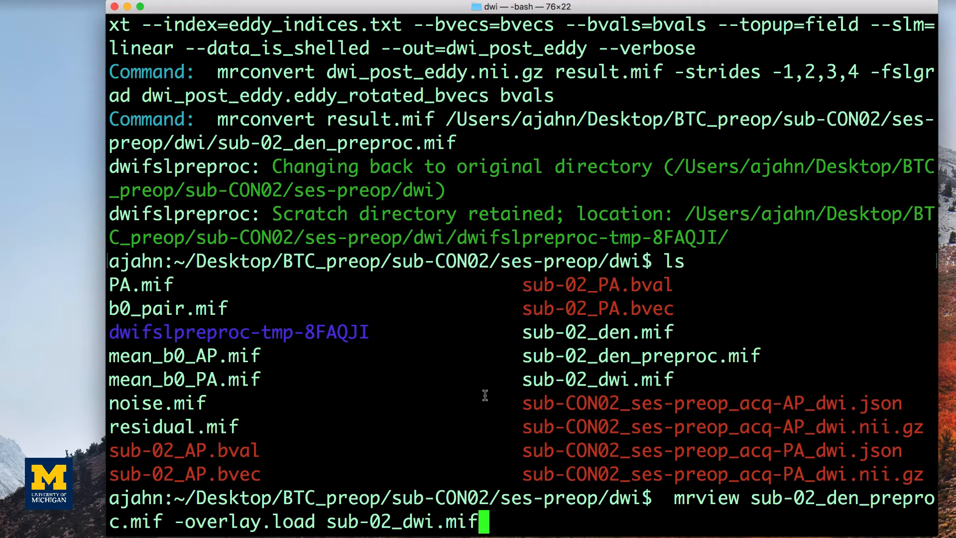
mouse_move(174, 523)
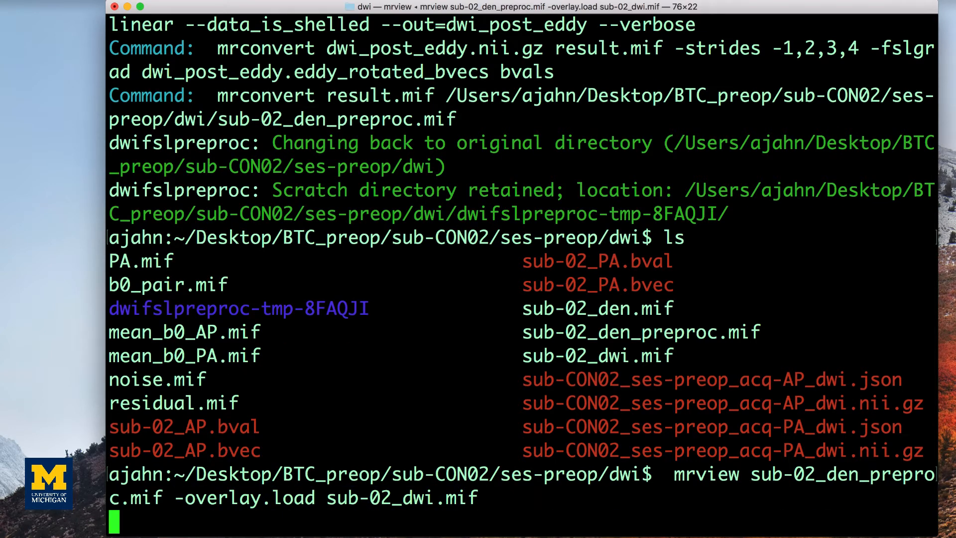
Step: Launch mrview on sub-02_den_preproc.mif with sub-02_dwi.mif loaded as an overlay
key(Return)
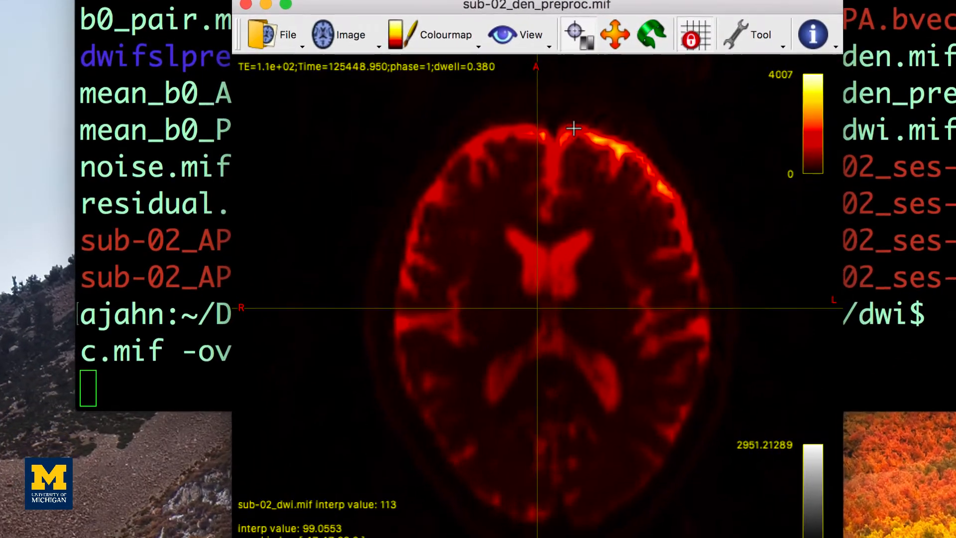
Step: Switch to Ortho view and bring up the Overlay tool panel
click(529, 33)
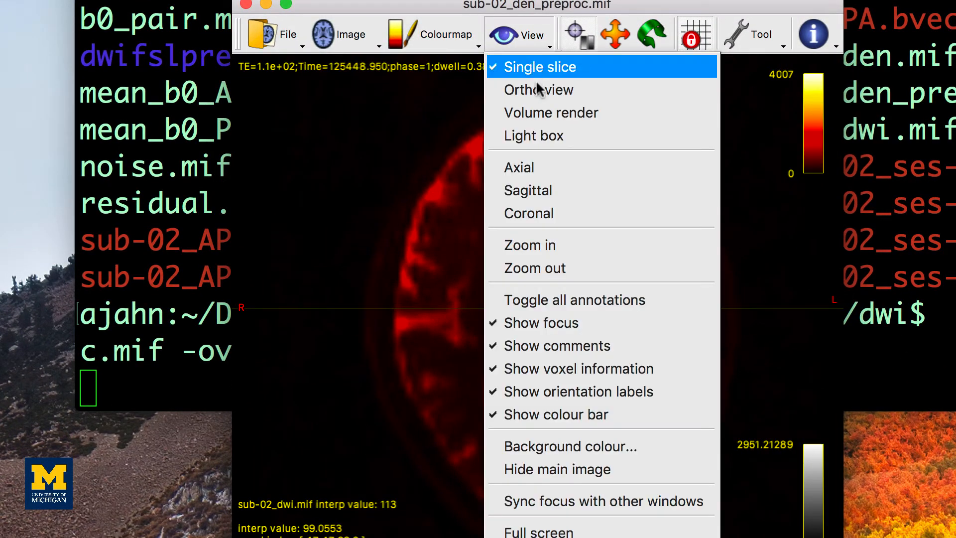
click(539, 89)
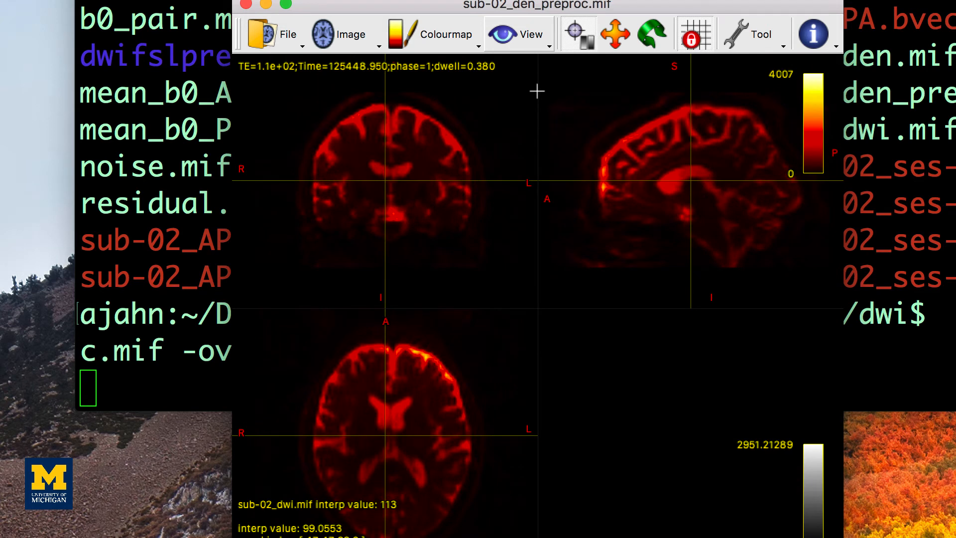
click(753, 34)
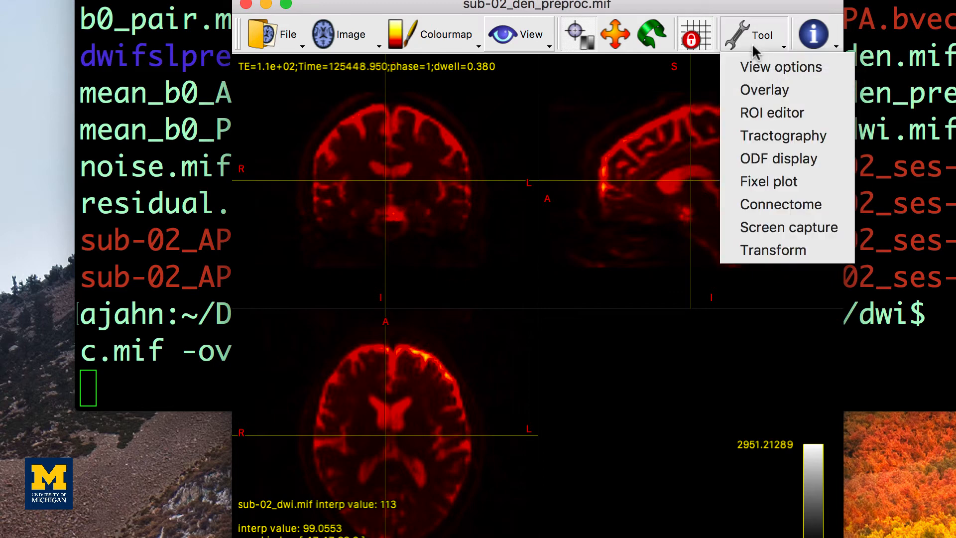
click(764, 90)
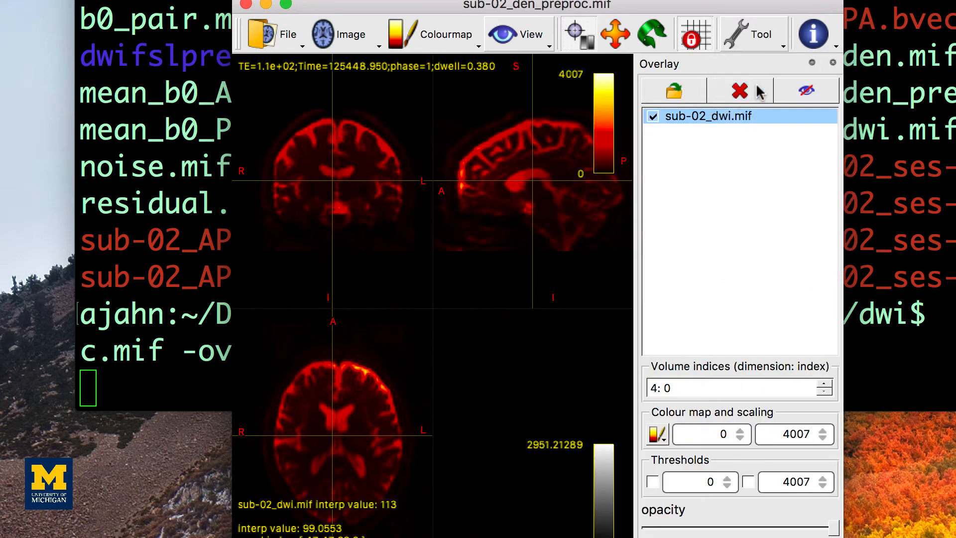
Step: Toggle the sub-02_dwi.mif overlay off and on to compare it with the preprocessed image
click(651, 115)
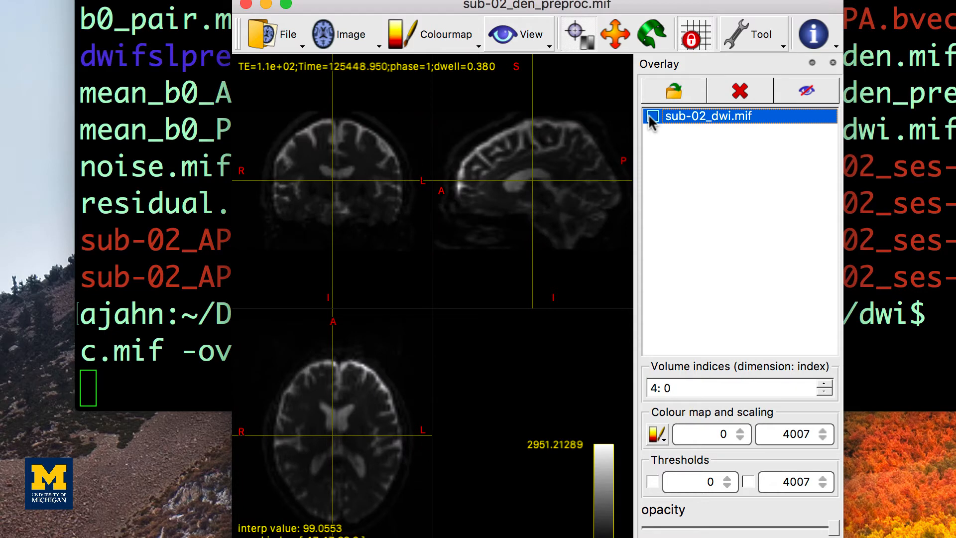
click(651, 115)
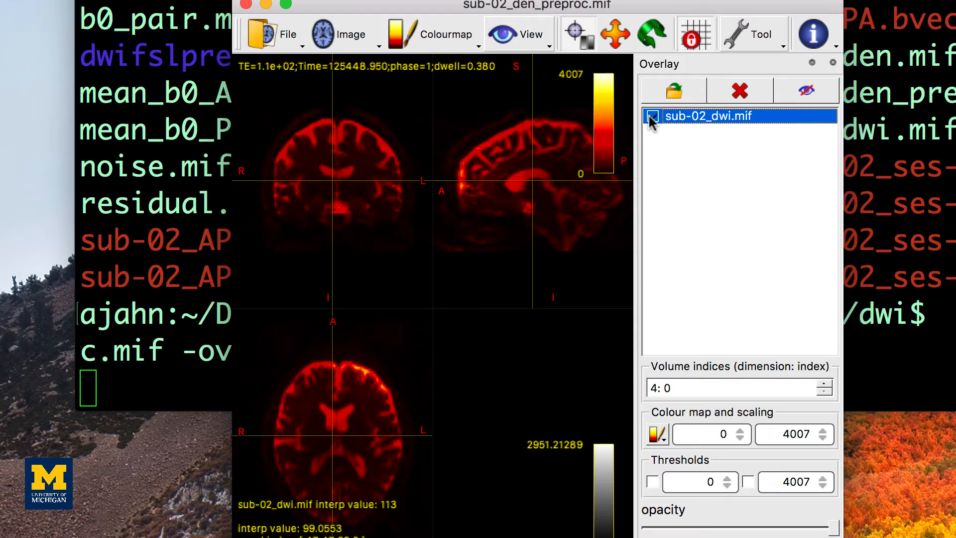
click(651, 116)
text(dwibiascorrect ants sub-02_den_preproc.mif sub-02_den_preproc_unbiased.mif -bias bias.mif)
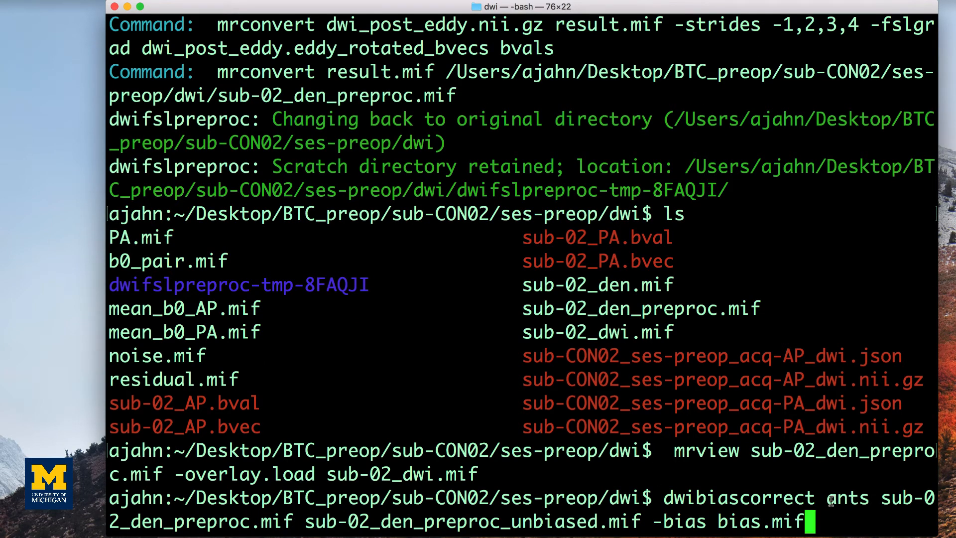
Step: Run dwibiascorrect ants to produce sub-02_den_preproc_unbiased.mif and bias.mif
double_click(847, 498)
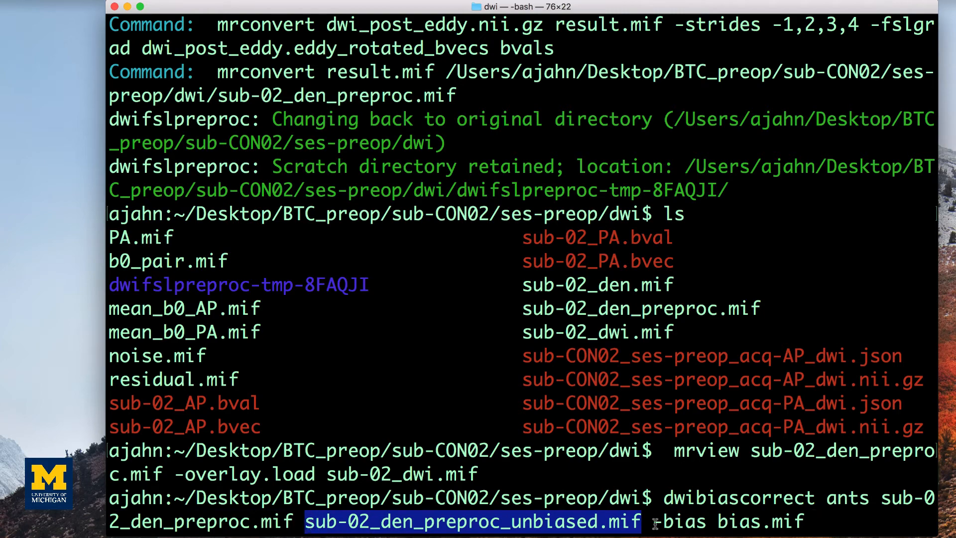
key(Return)
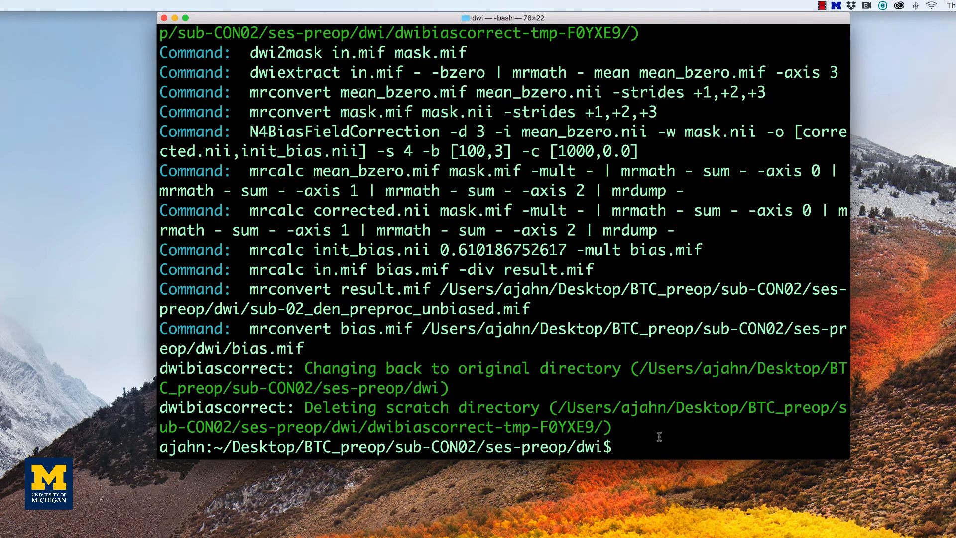
Step: Create mask.mif with dwi2mask from sub-02_den_preproc_unbiased.mif and load it in mrview
text(dwi2mask sub-02_den_preproc_unbiased.mif mask.mif)
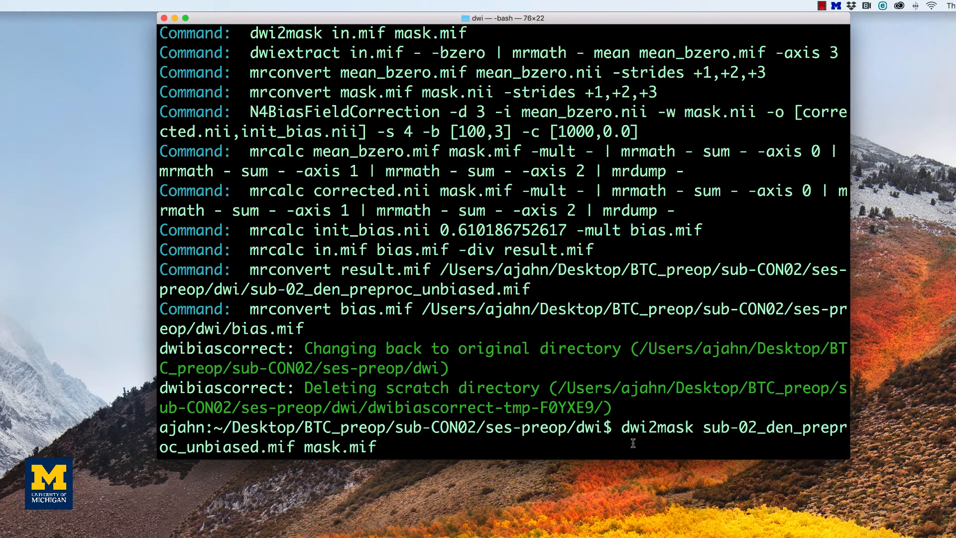
drag(703, 427, 341, 447)
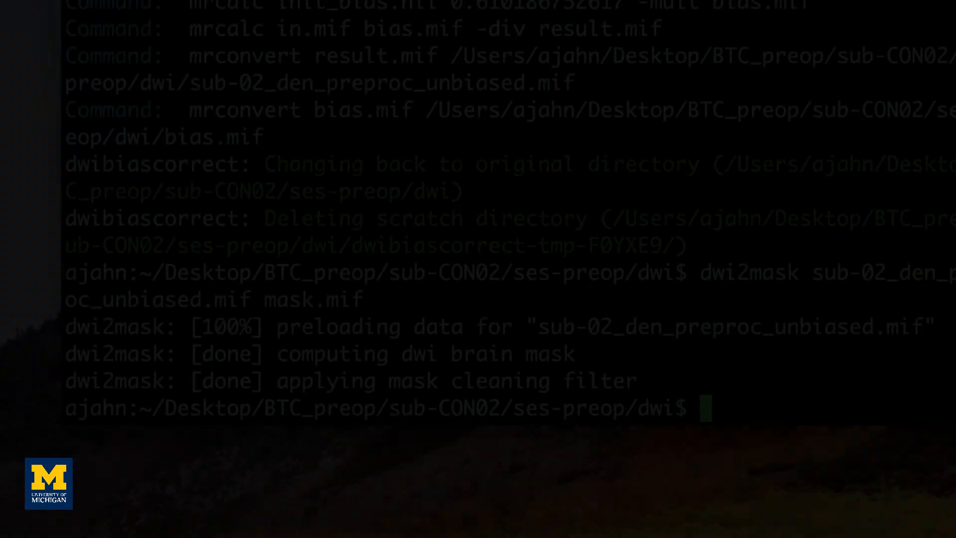
text(mrview)
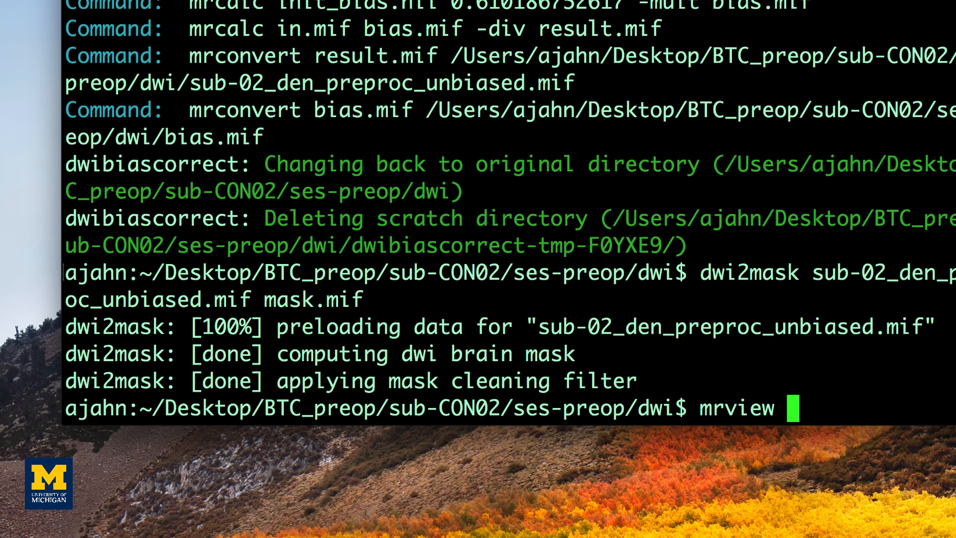
text(mask.mif)
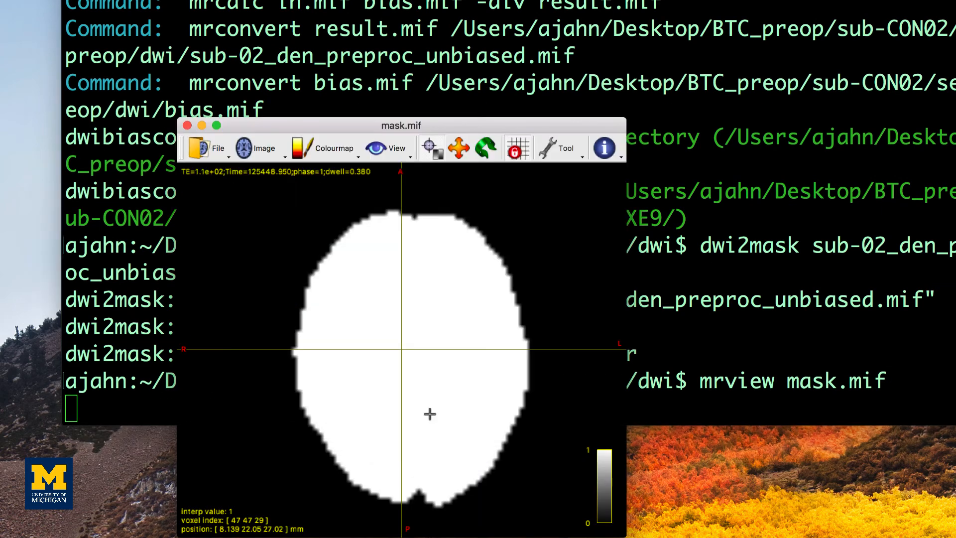
Step: Switch to Ortho view and move focus to an inferior slice of the mask via the sagittal pane
click(388, 147)
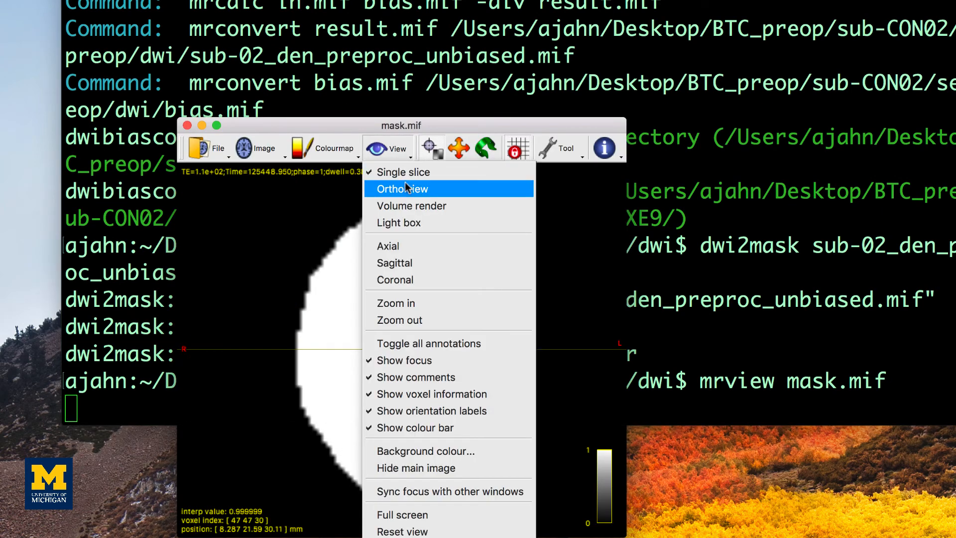
click(401, 188)
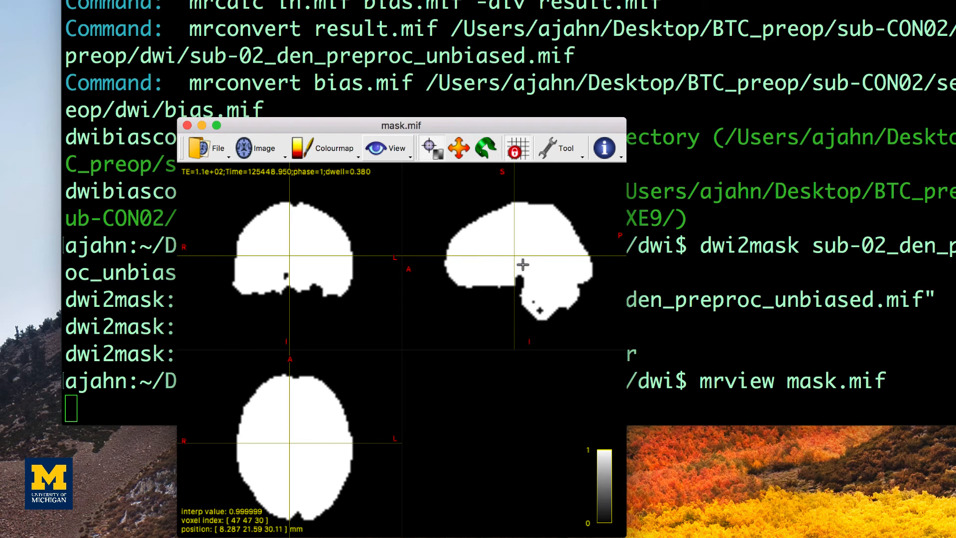
click(523, 264)
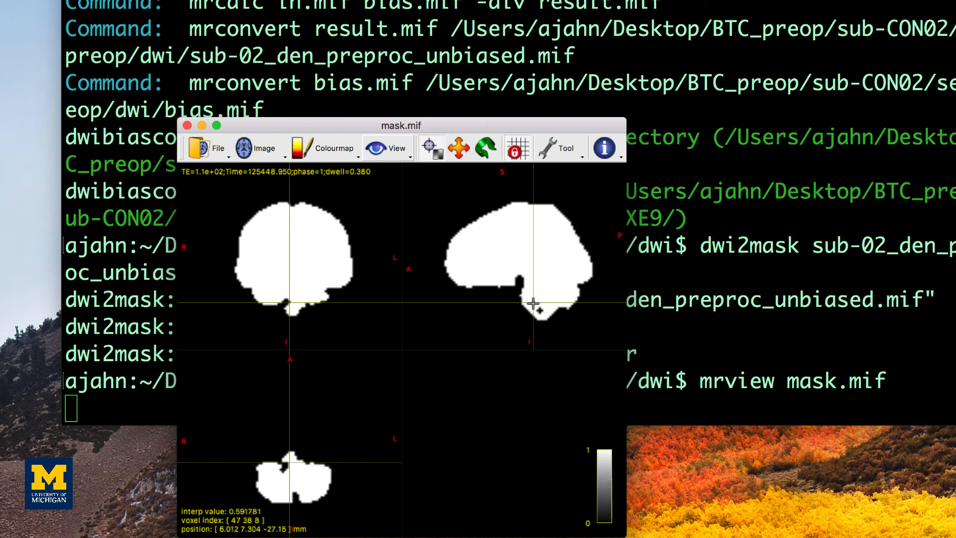
mouse_move(529, 290)
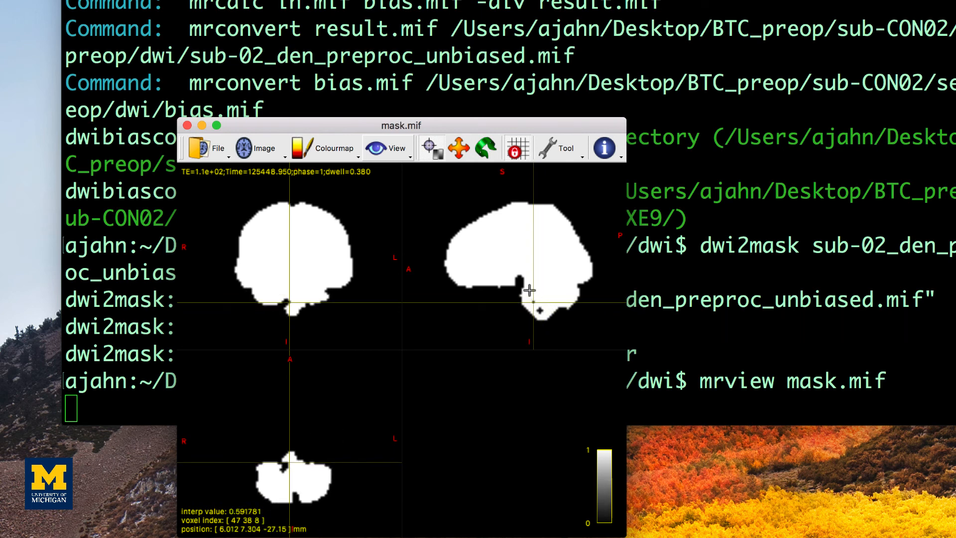